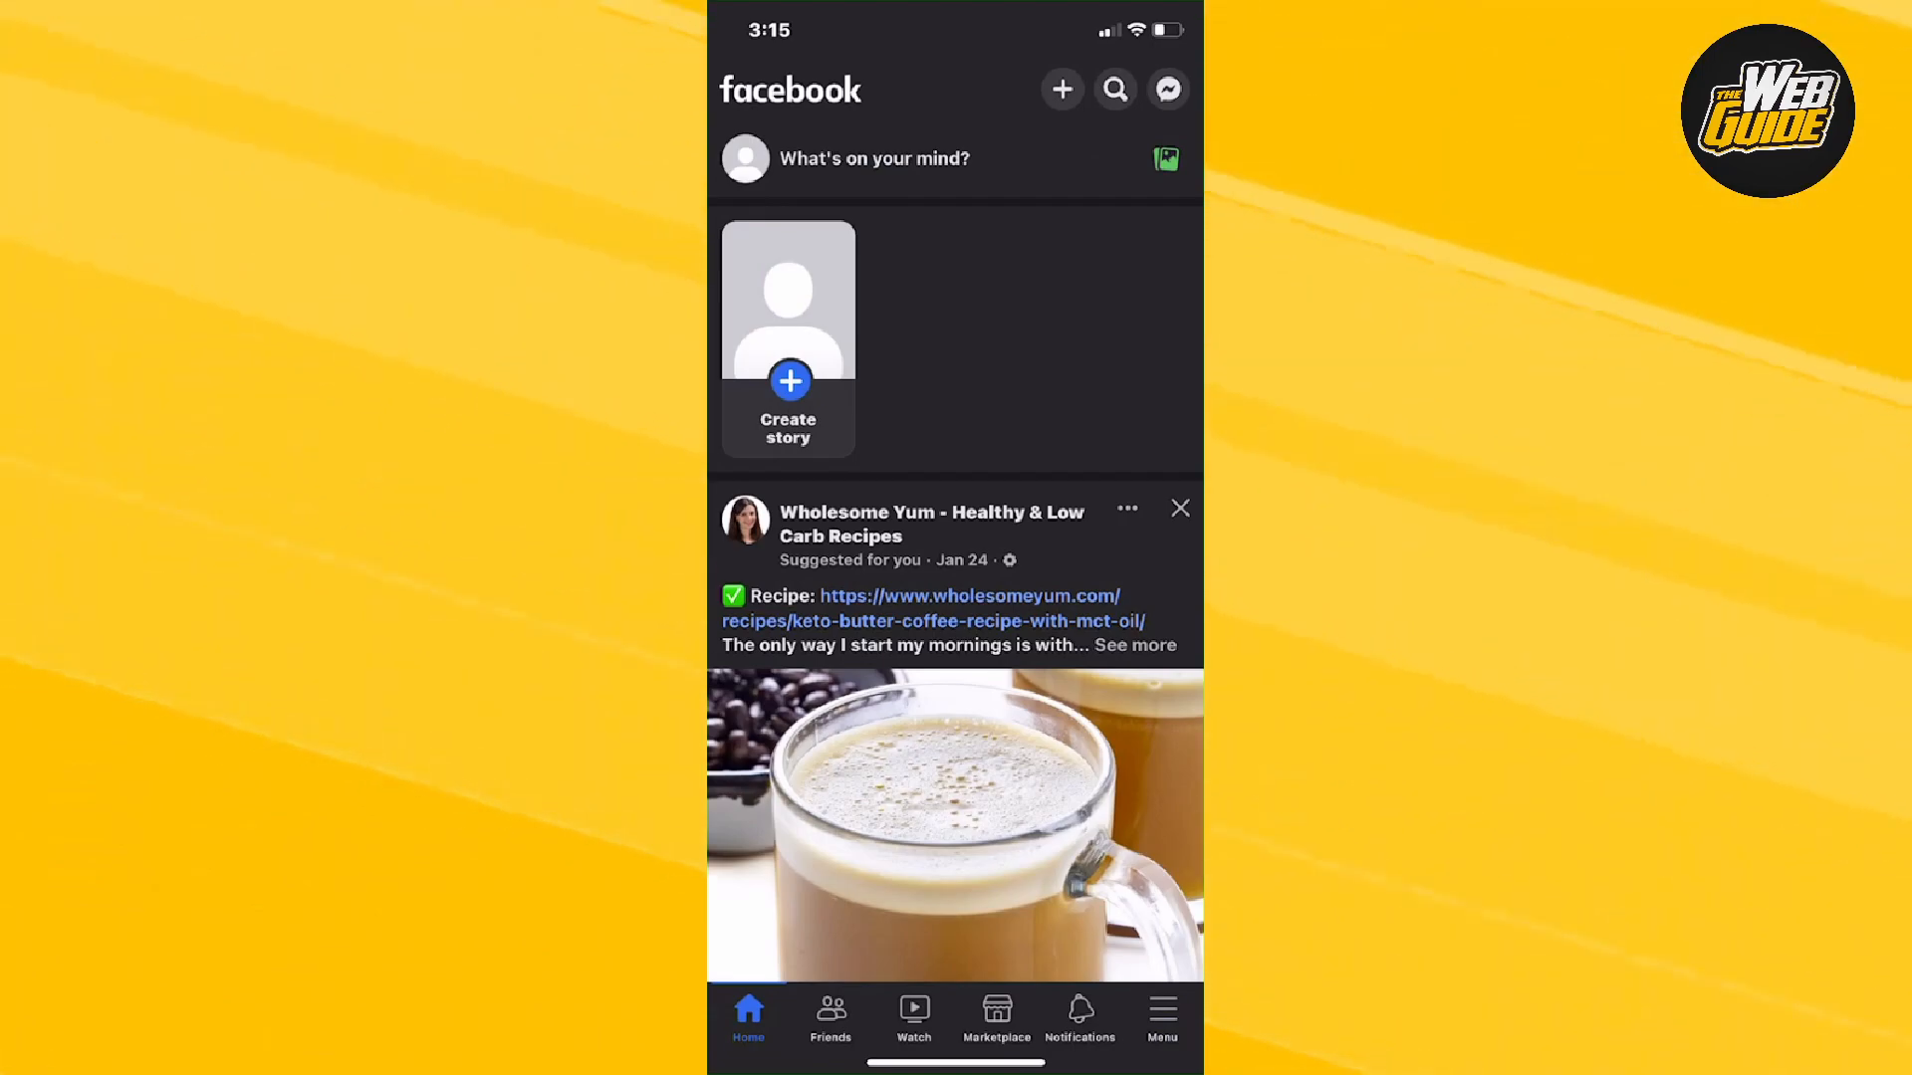
- Go to the Menu tab and expand the Settings & privacy section
scroll(up, 3)
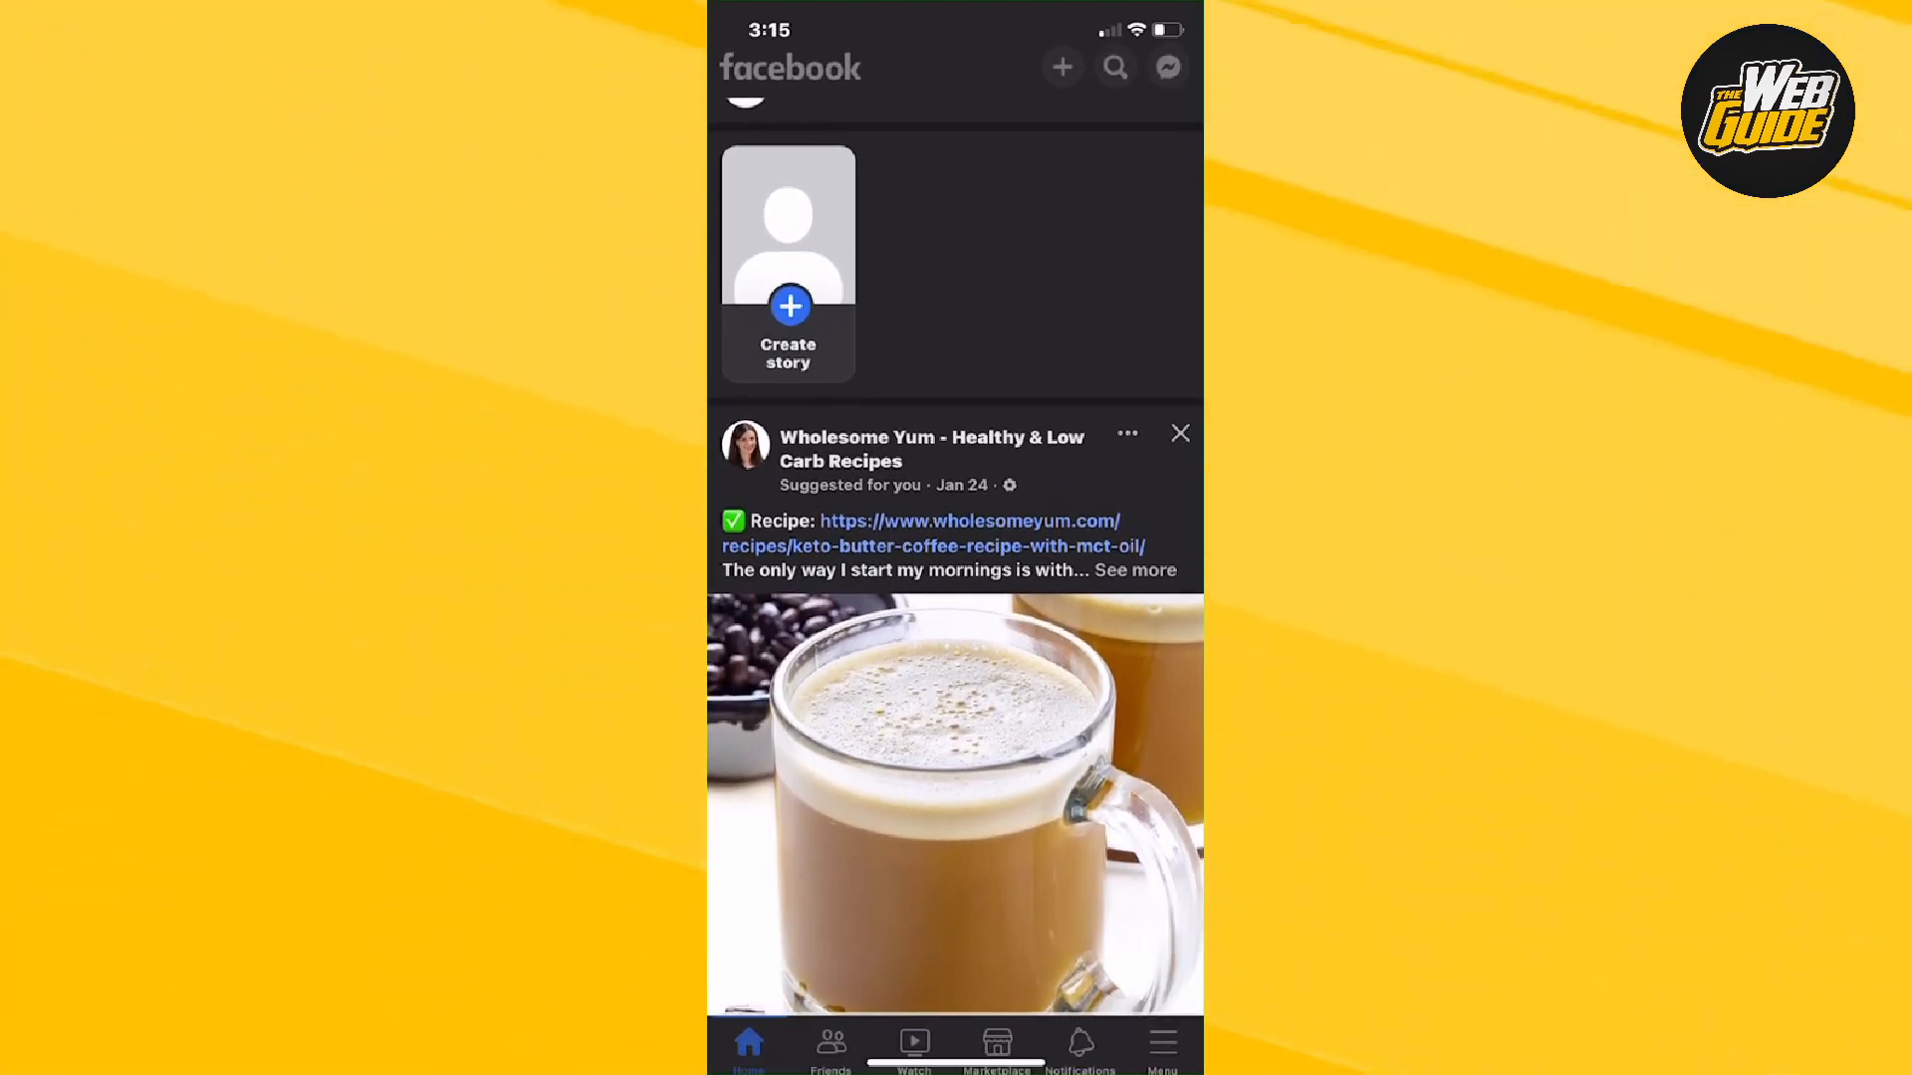
scroll(down, 3)
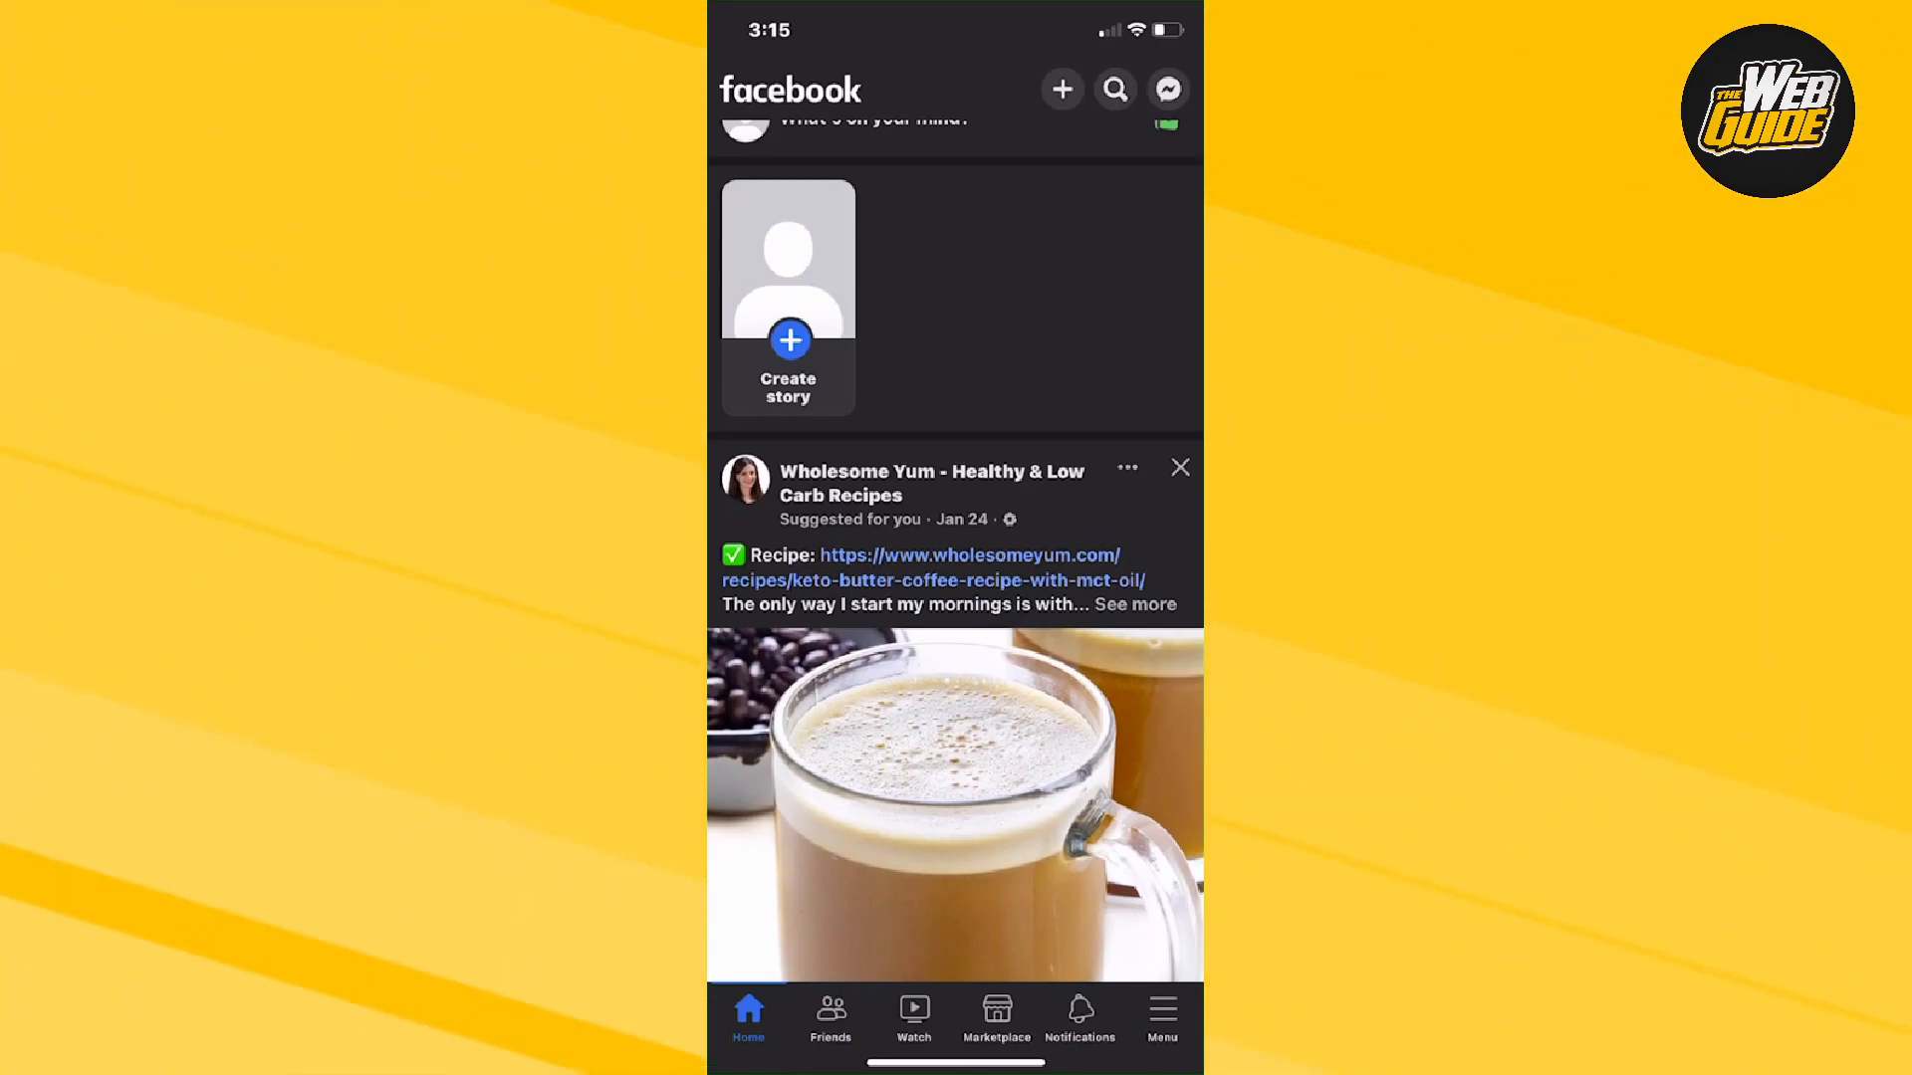
click(1161, 1018)
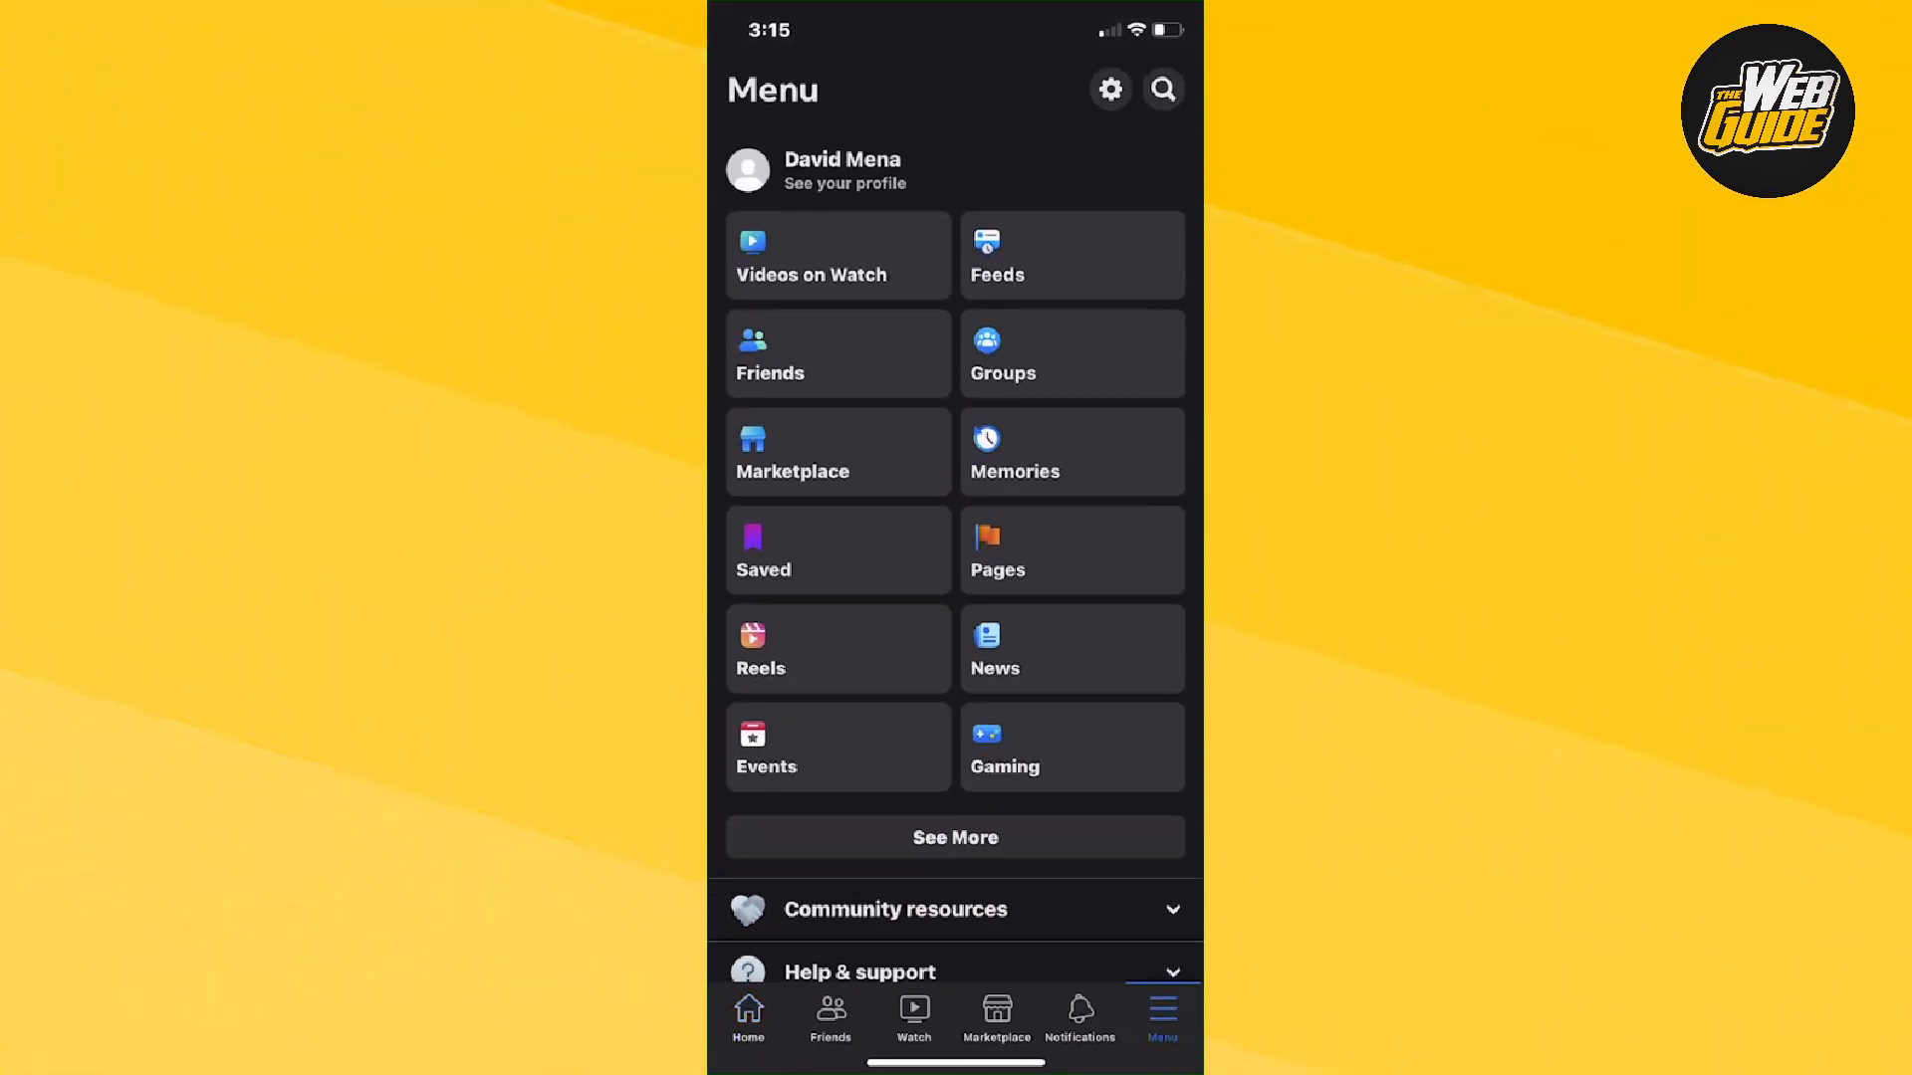
scroll(up, 3)
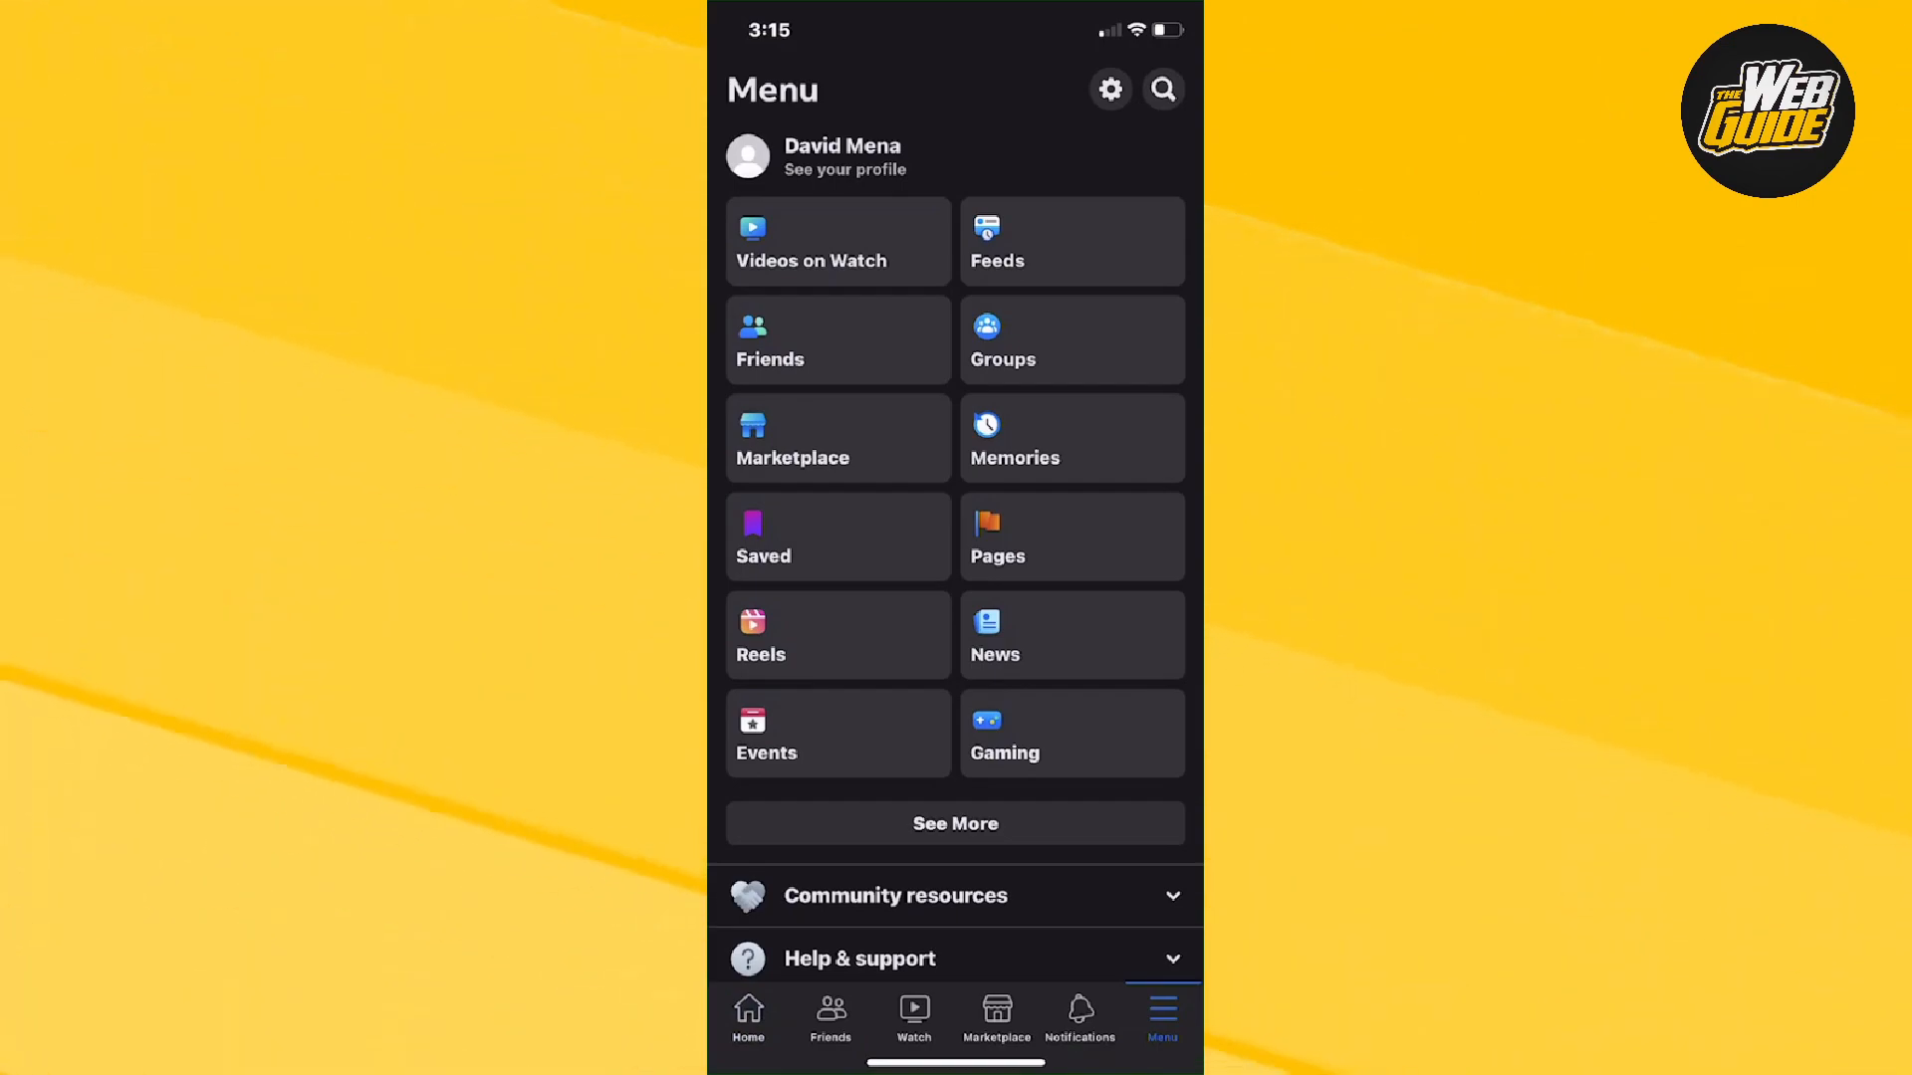
scroll(down, 3)
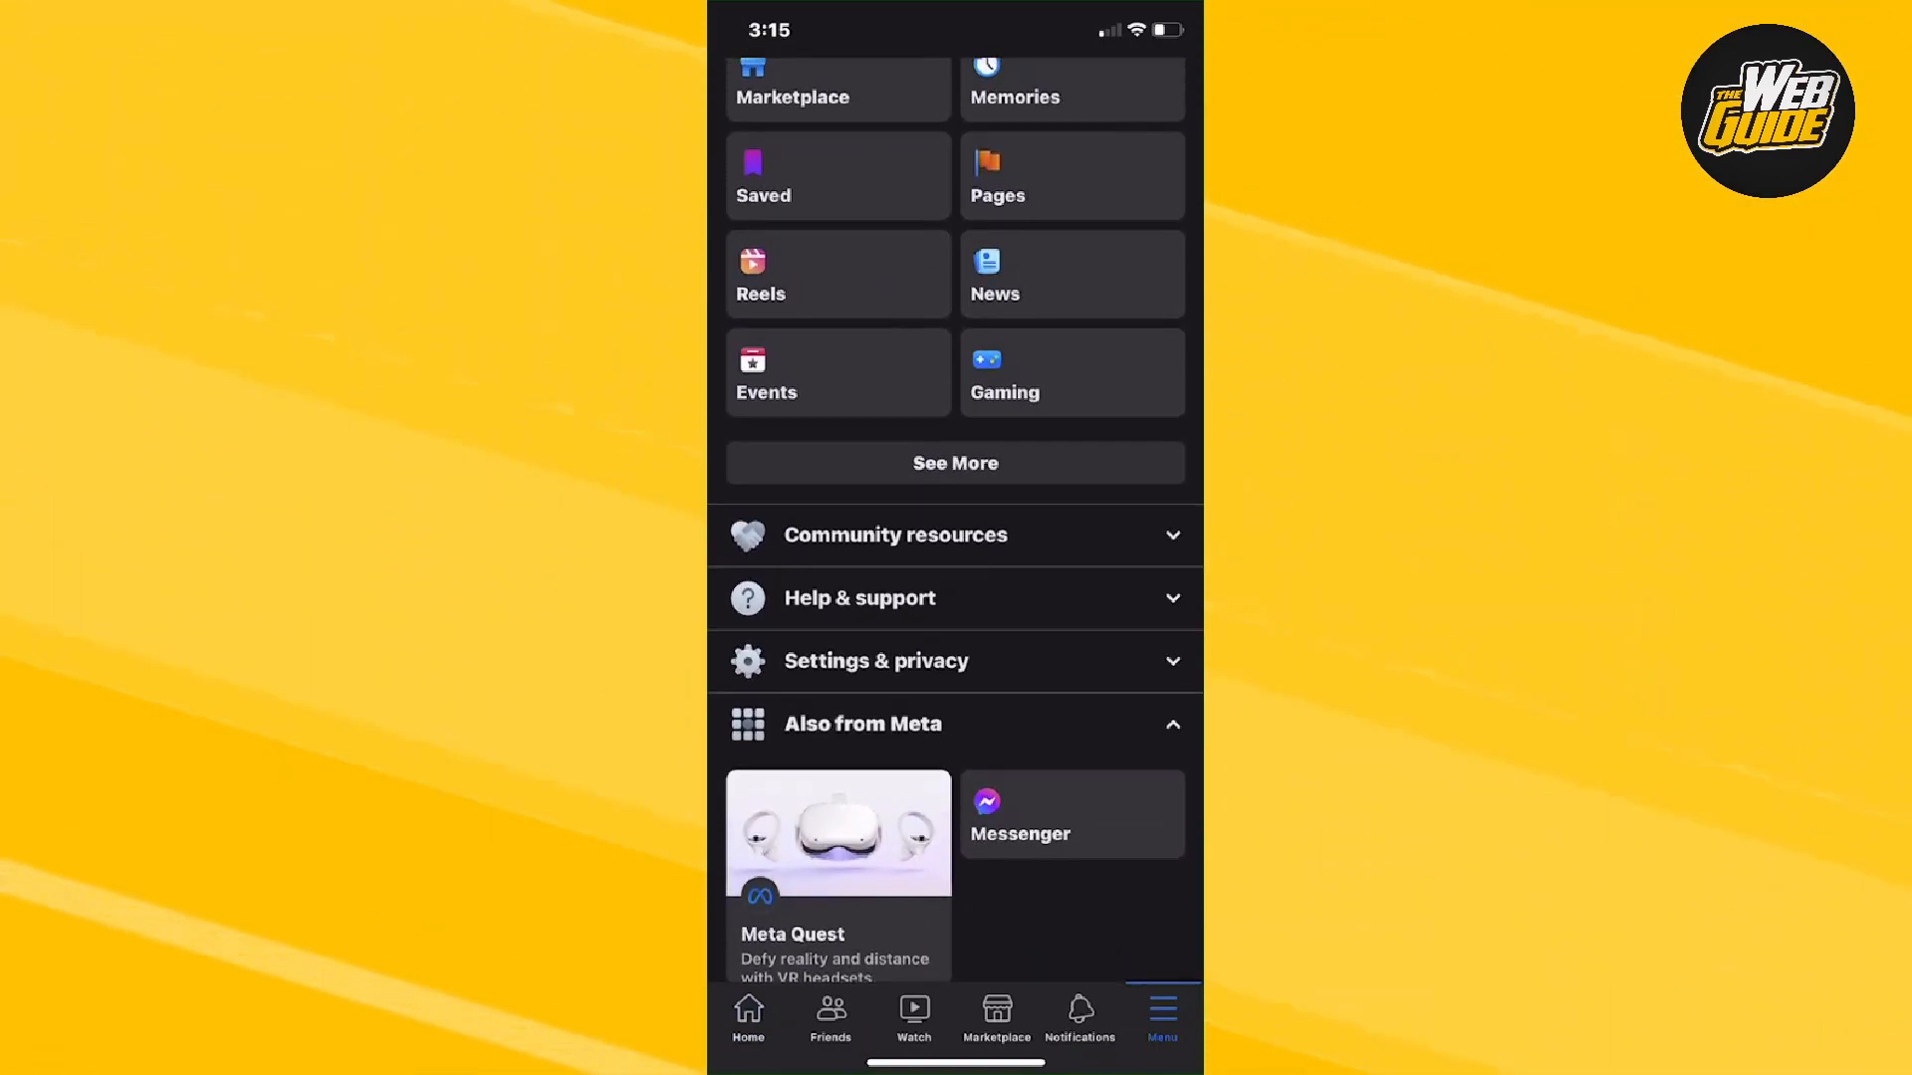
click(954, 661)
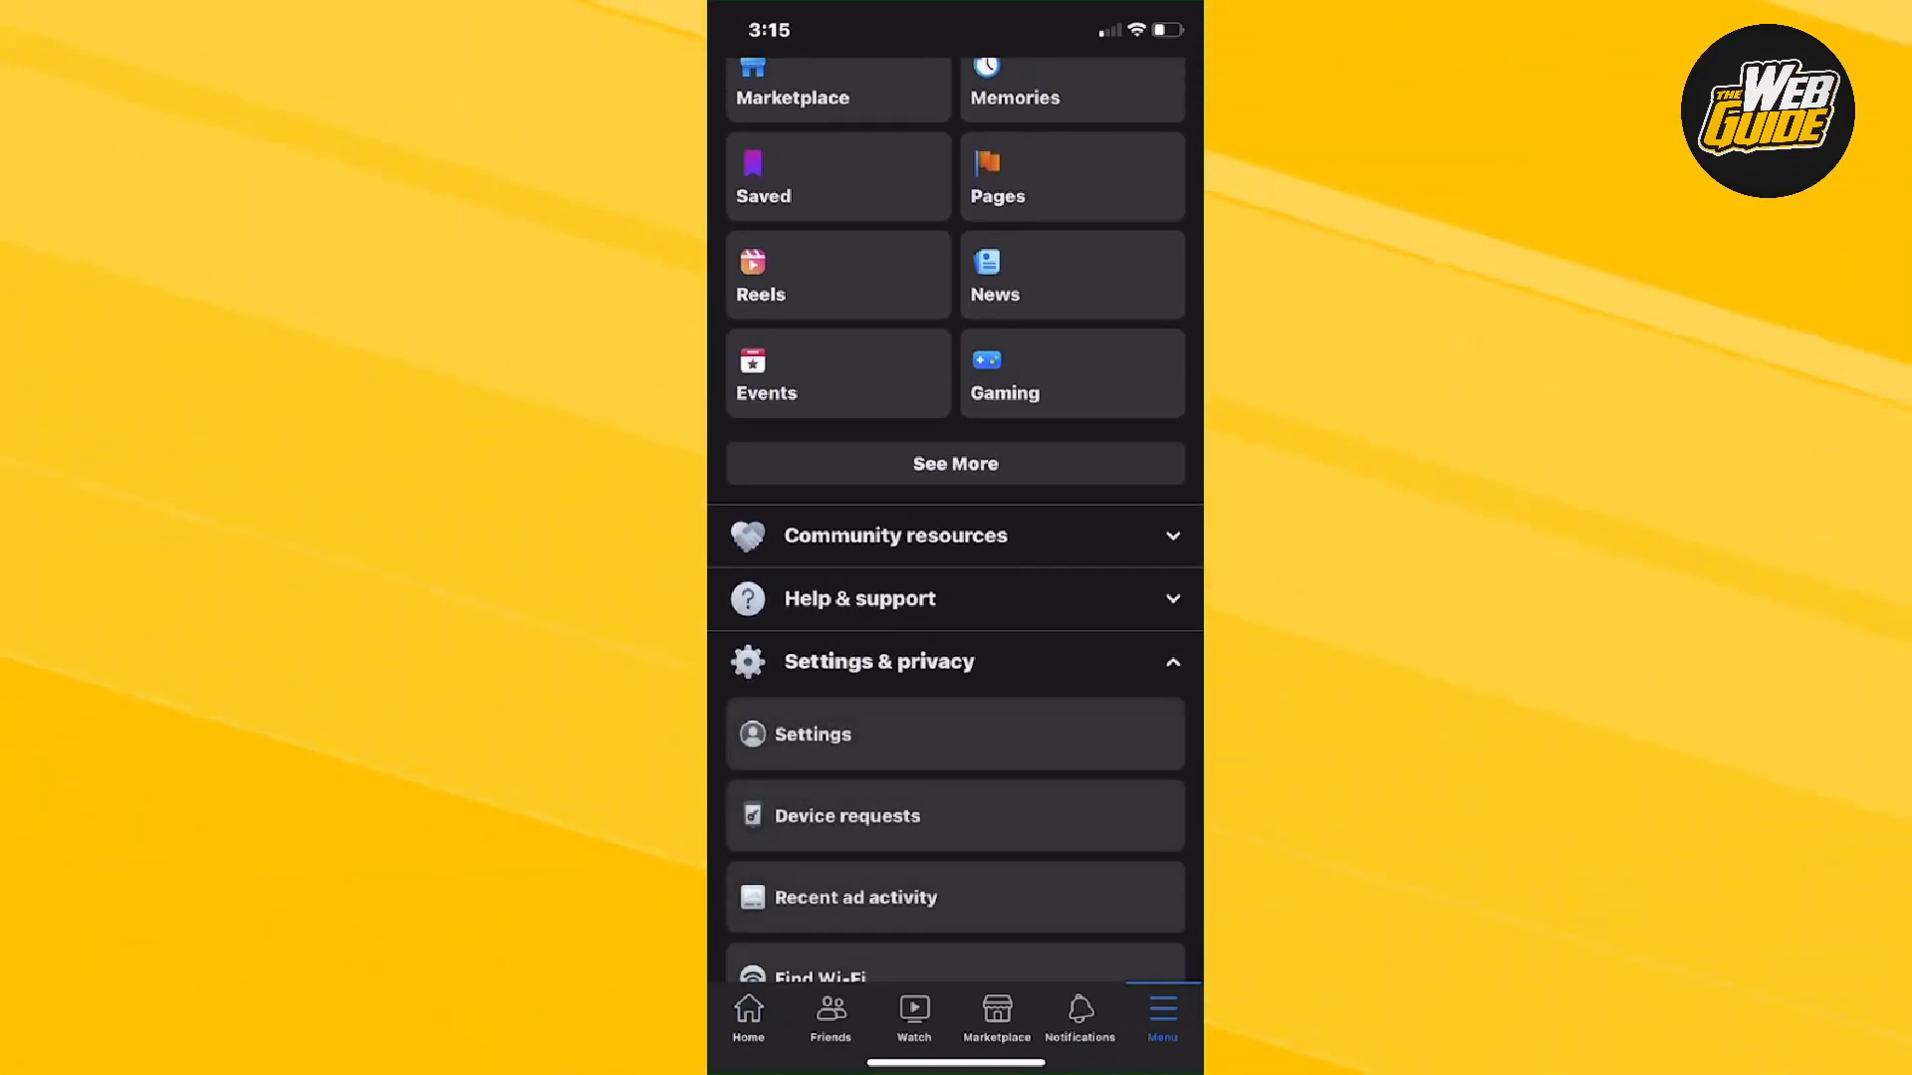
scroll(down, 3)
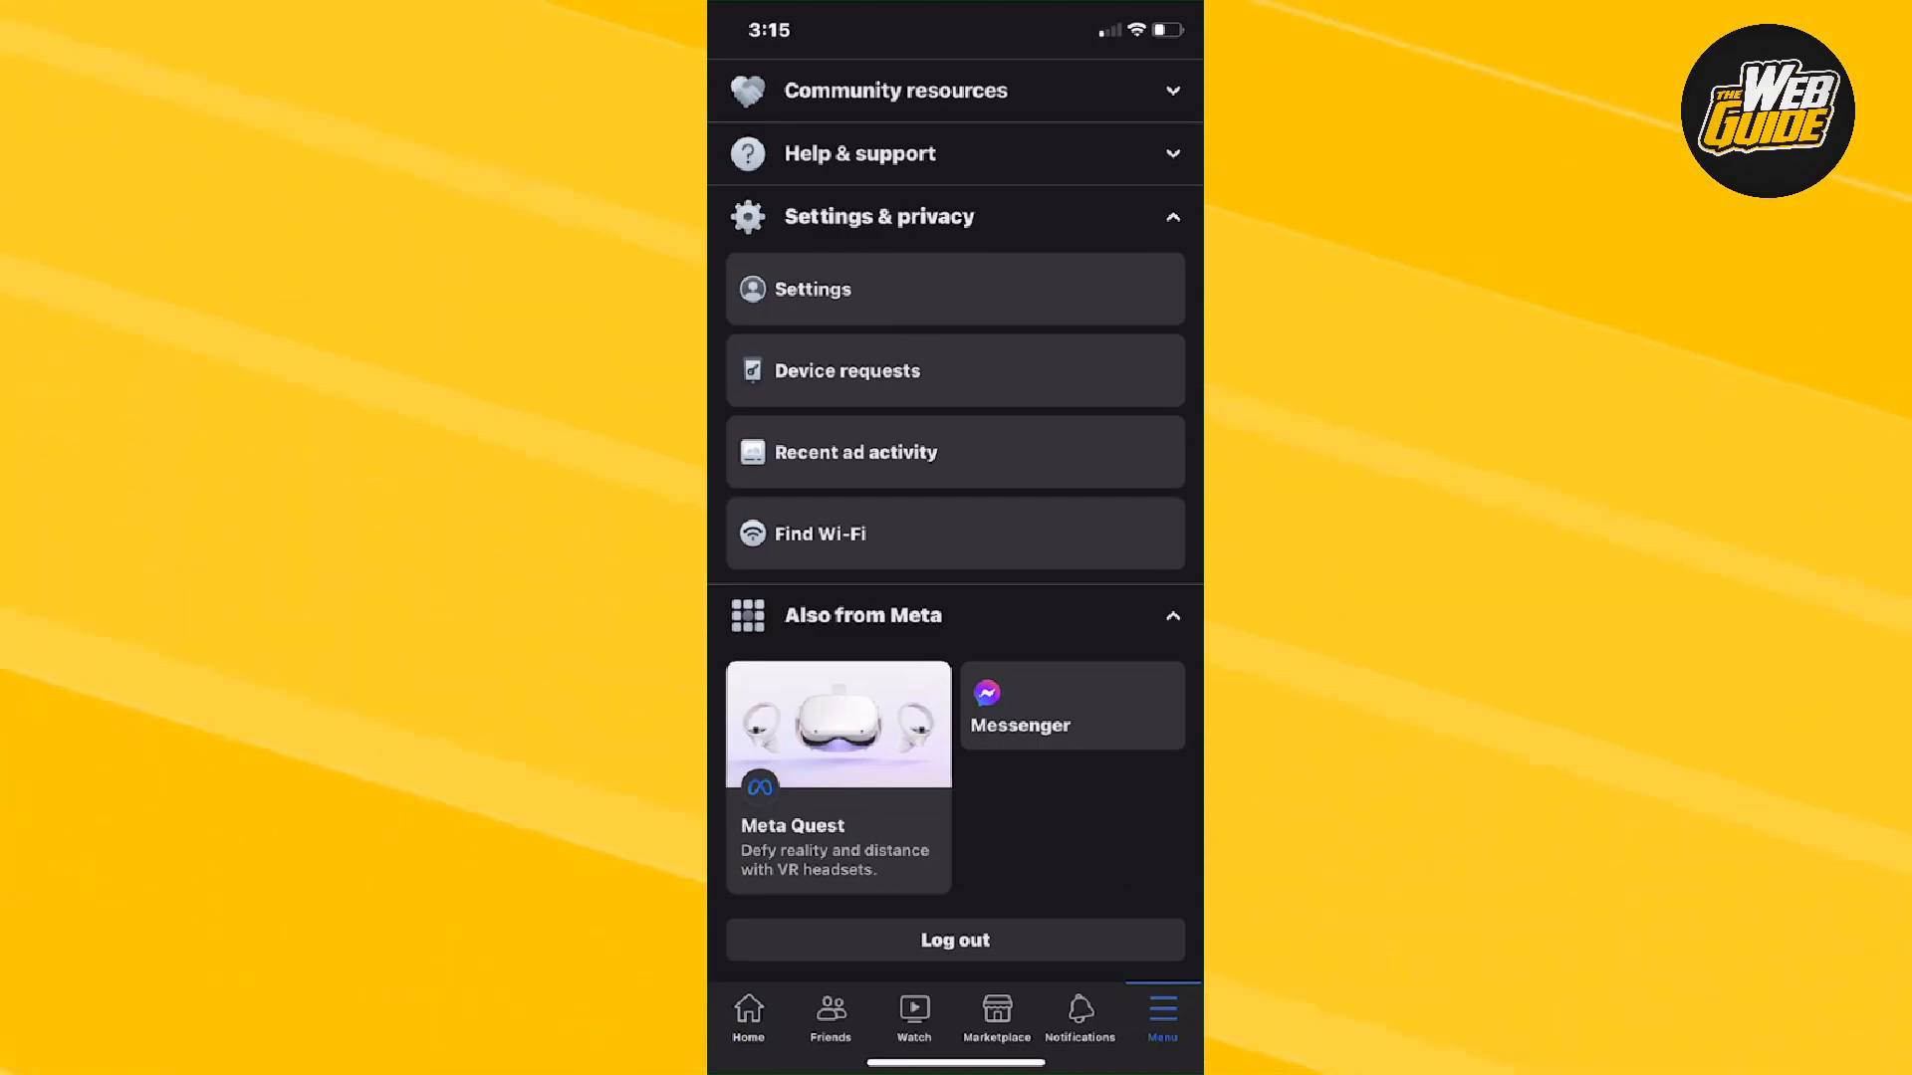
- Enter Settings to reach Privacy Checkup, Preferences and Audience and visibility
click(813, 289)
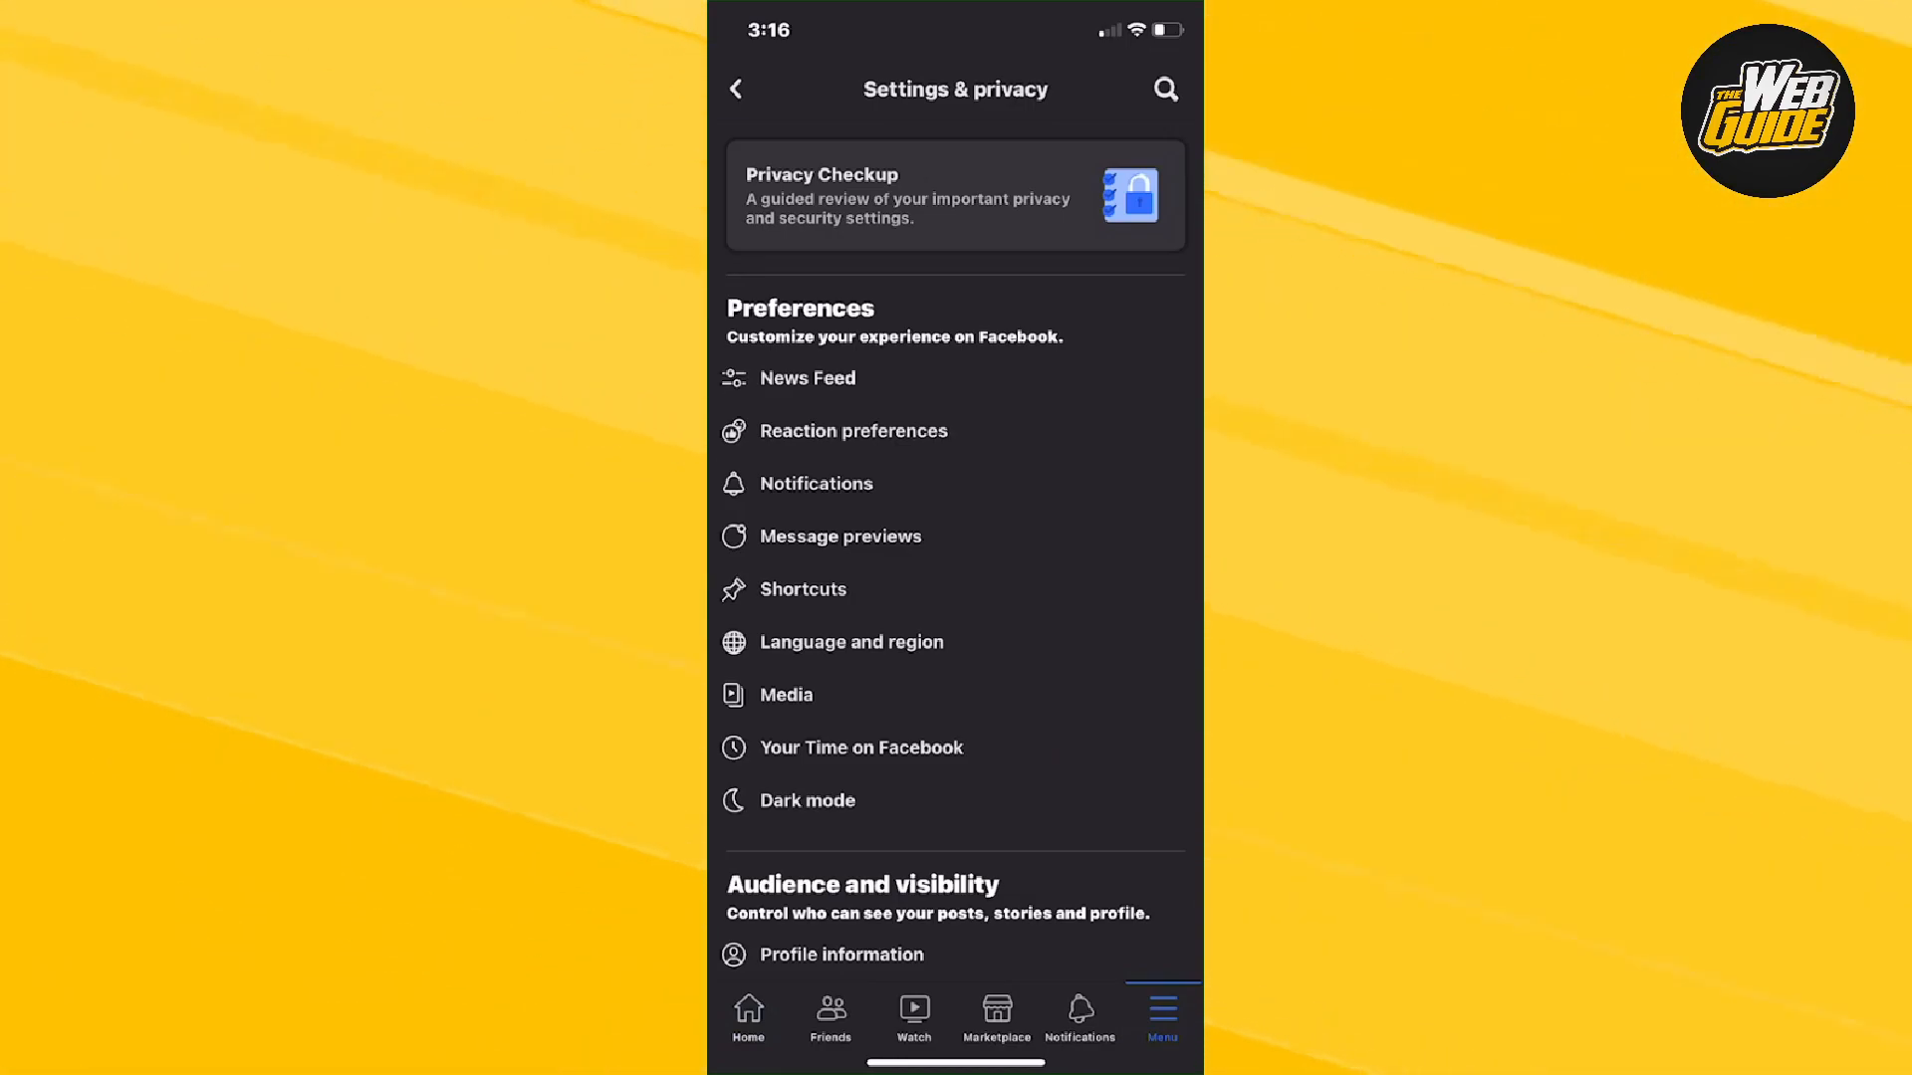
- Go through Your Time on Facebook to the Activity log with its interaction categories
click(860, 746)
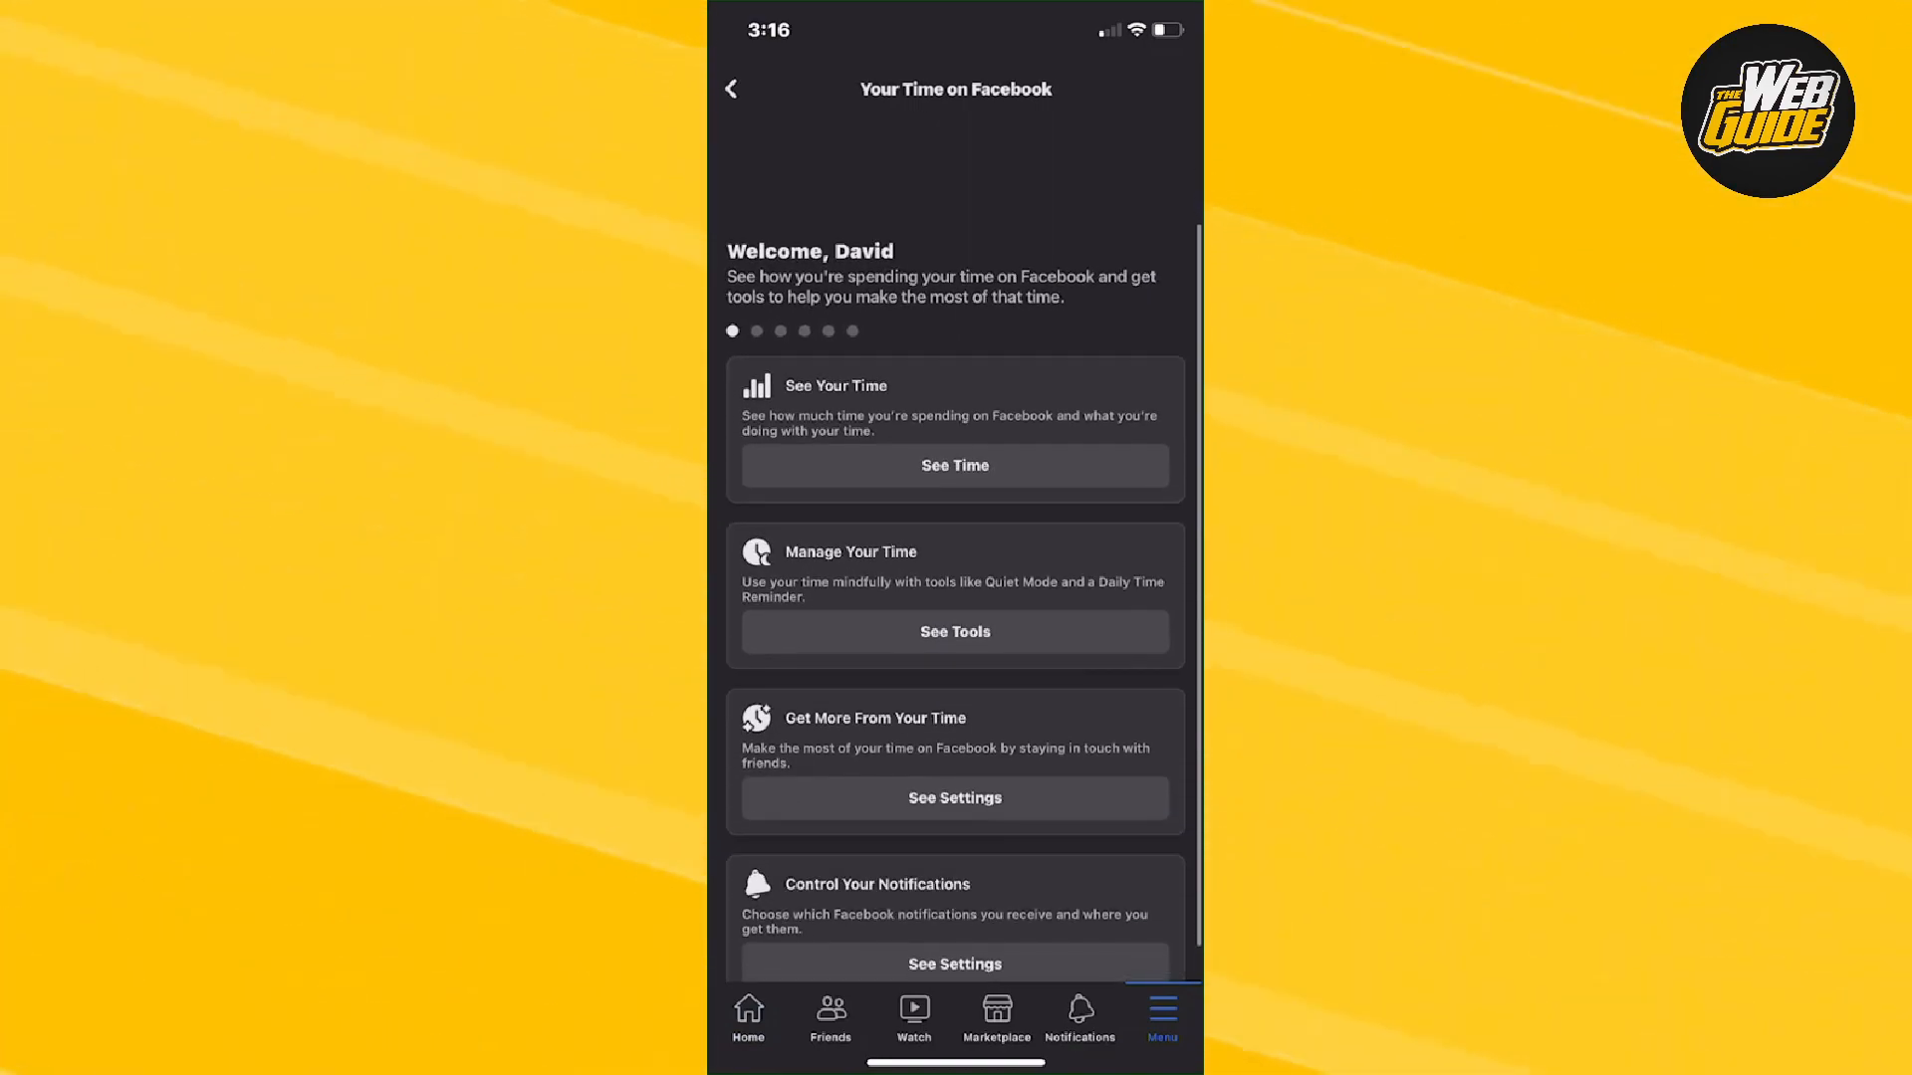
scroll(down, 3)
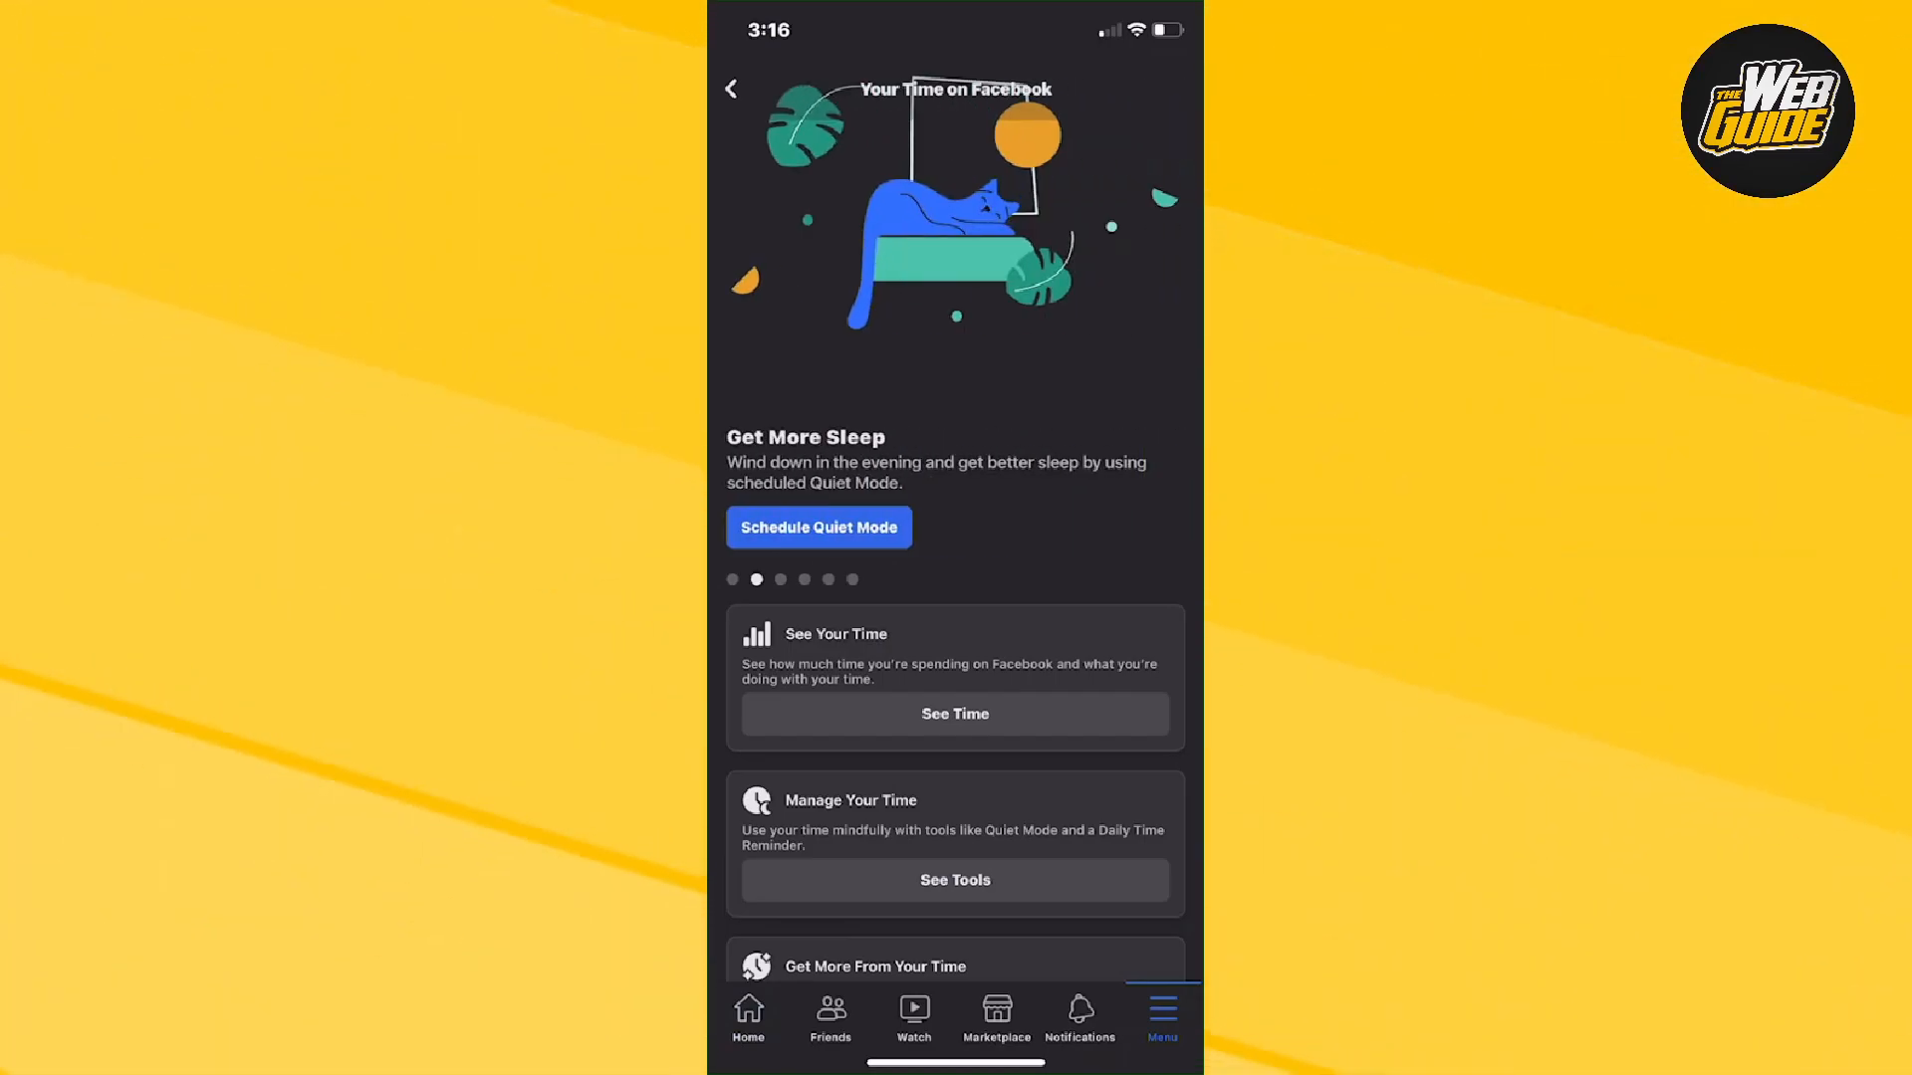
click(954, 713)
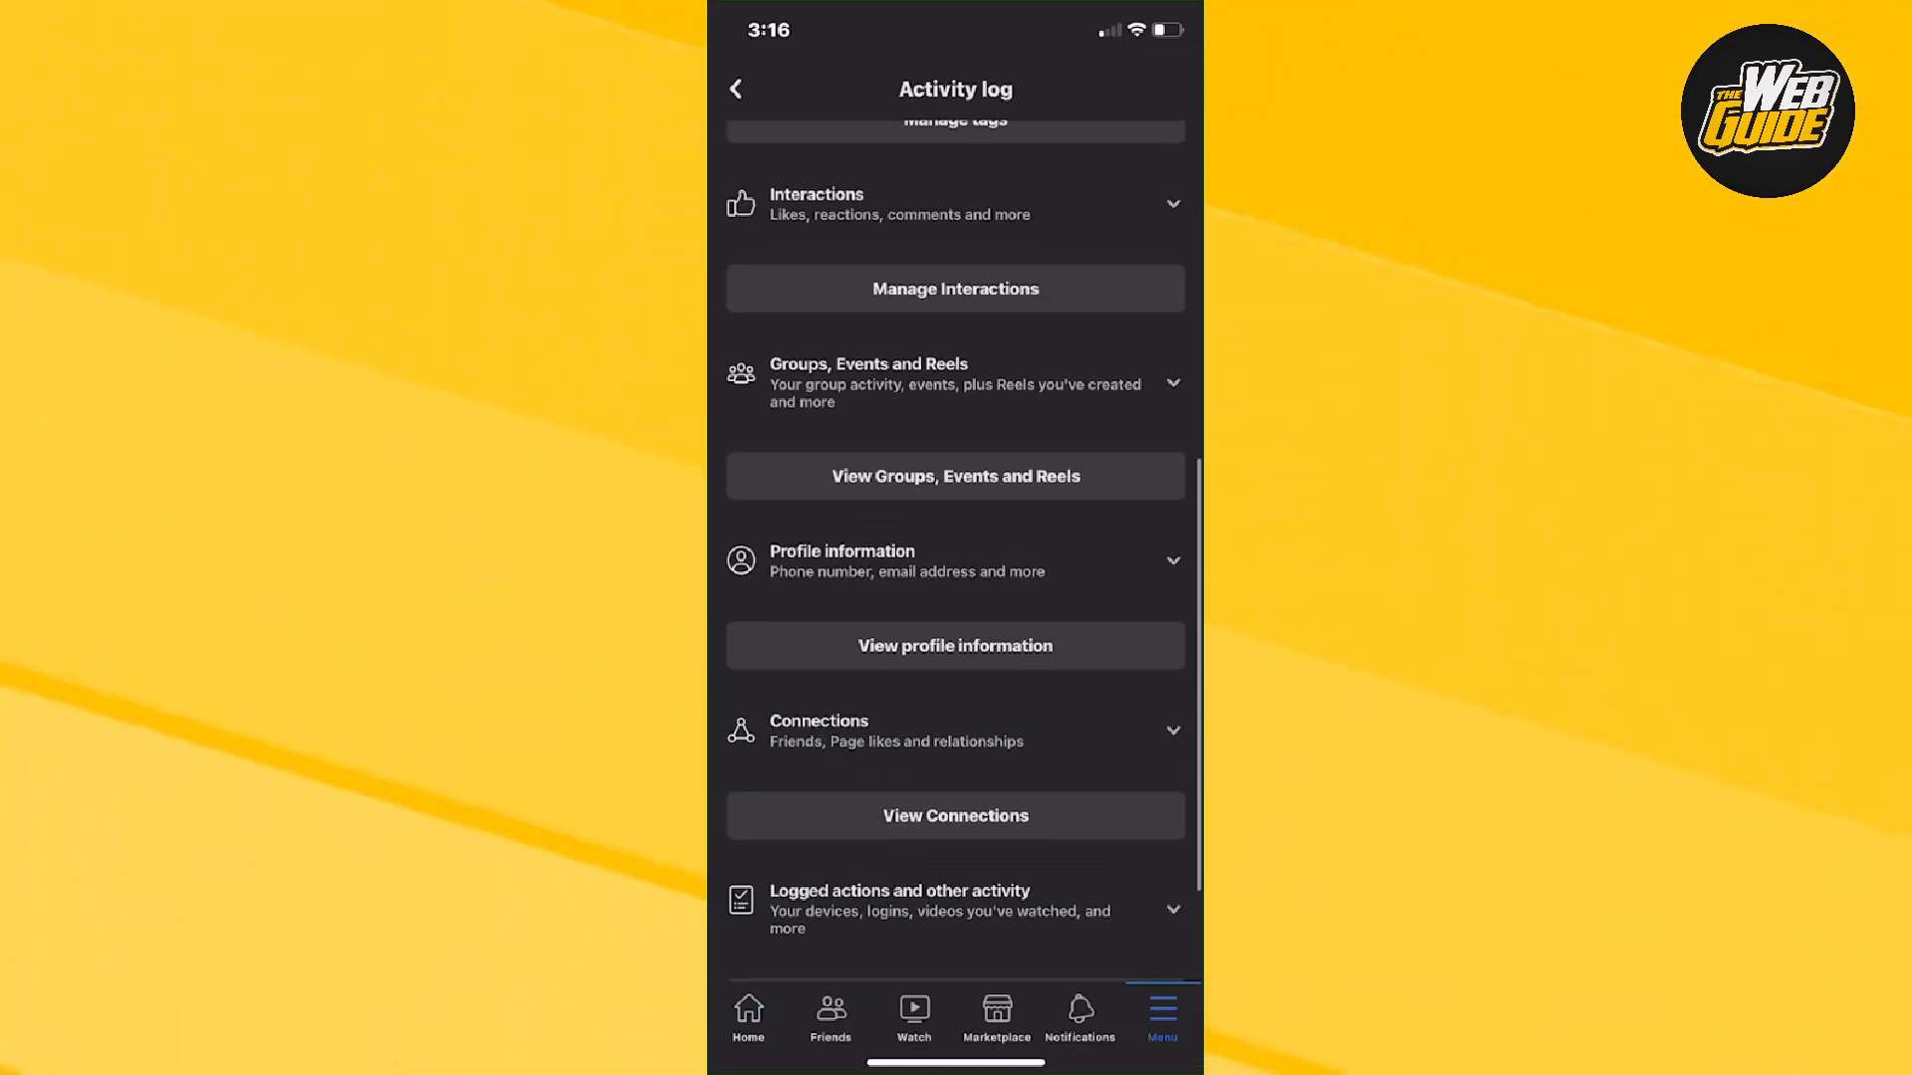
- Expand Interactions and filter to Archived stories, which lists no items
scroll(up, 3)
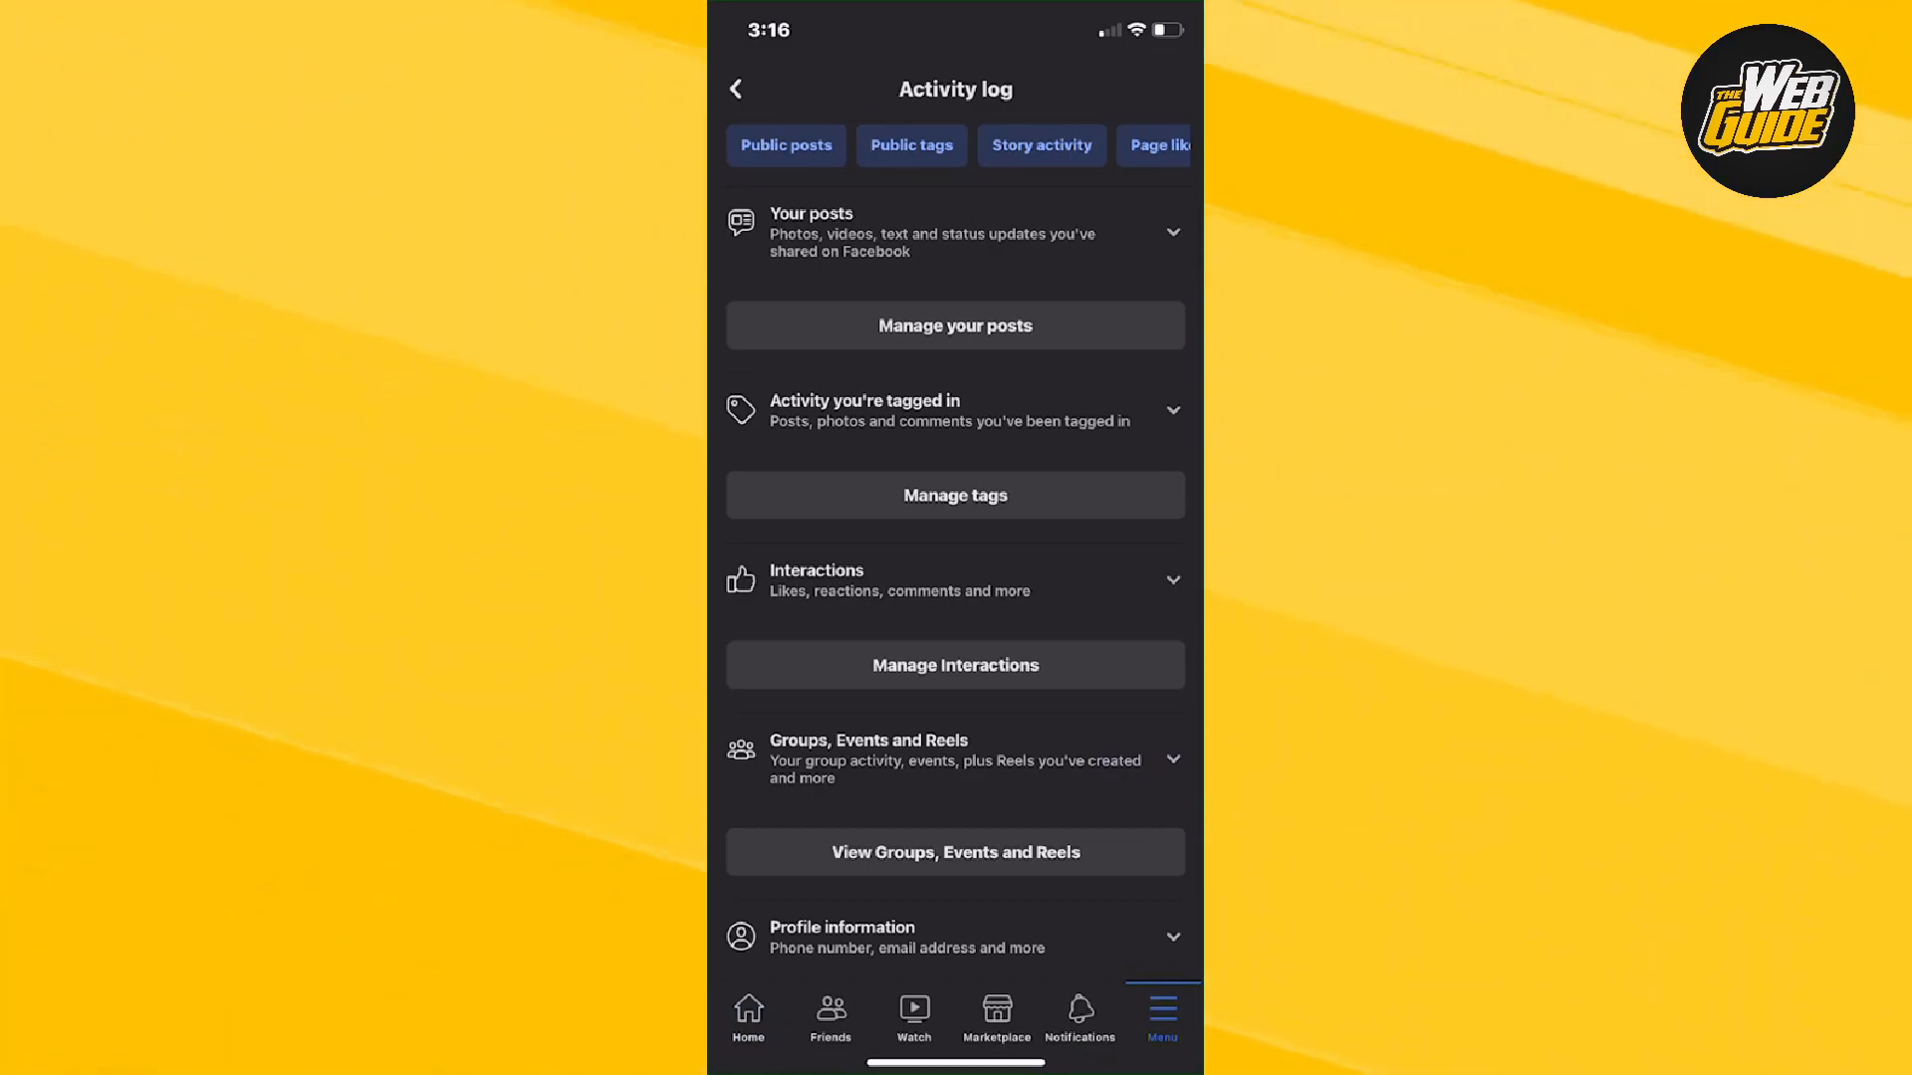
click(954, 580)
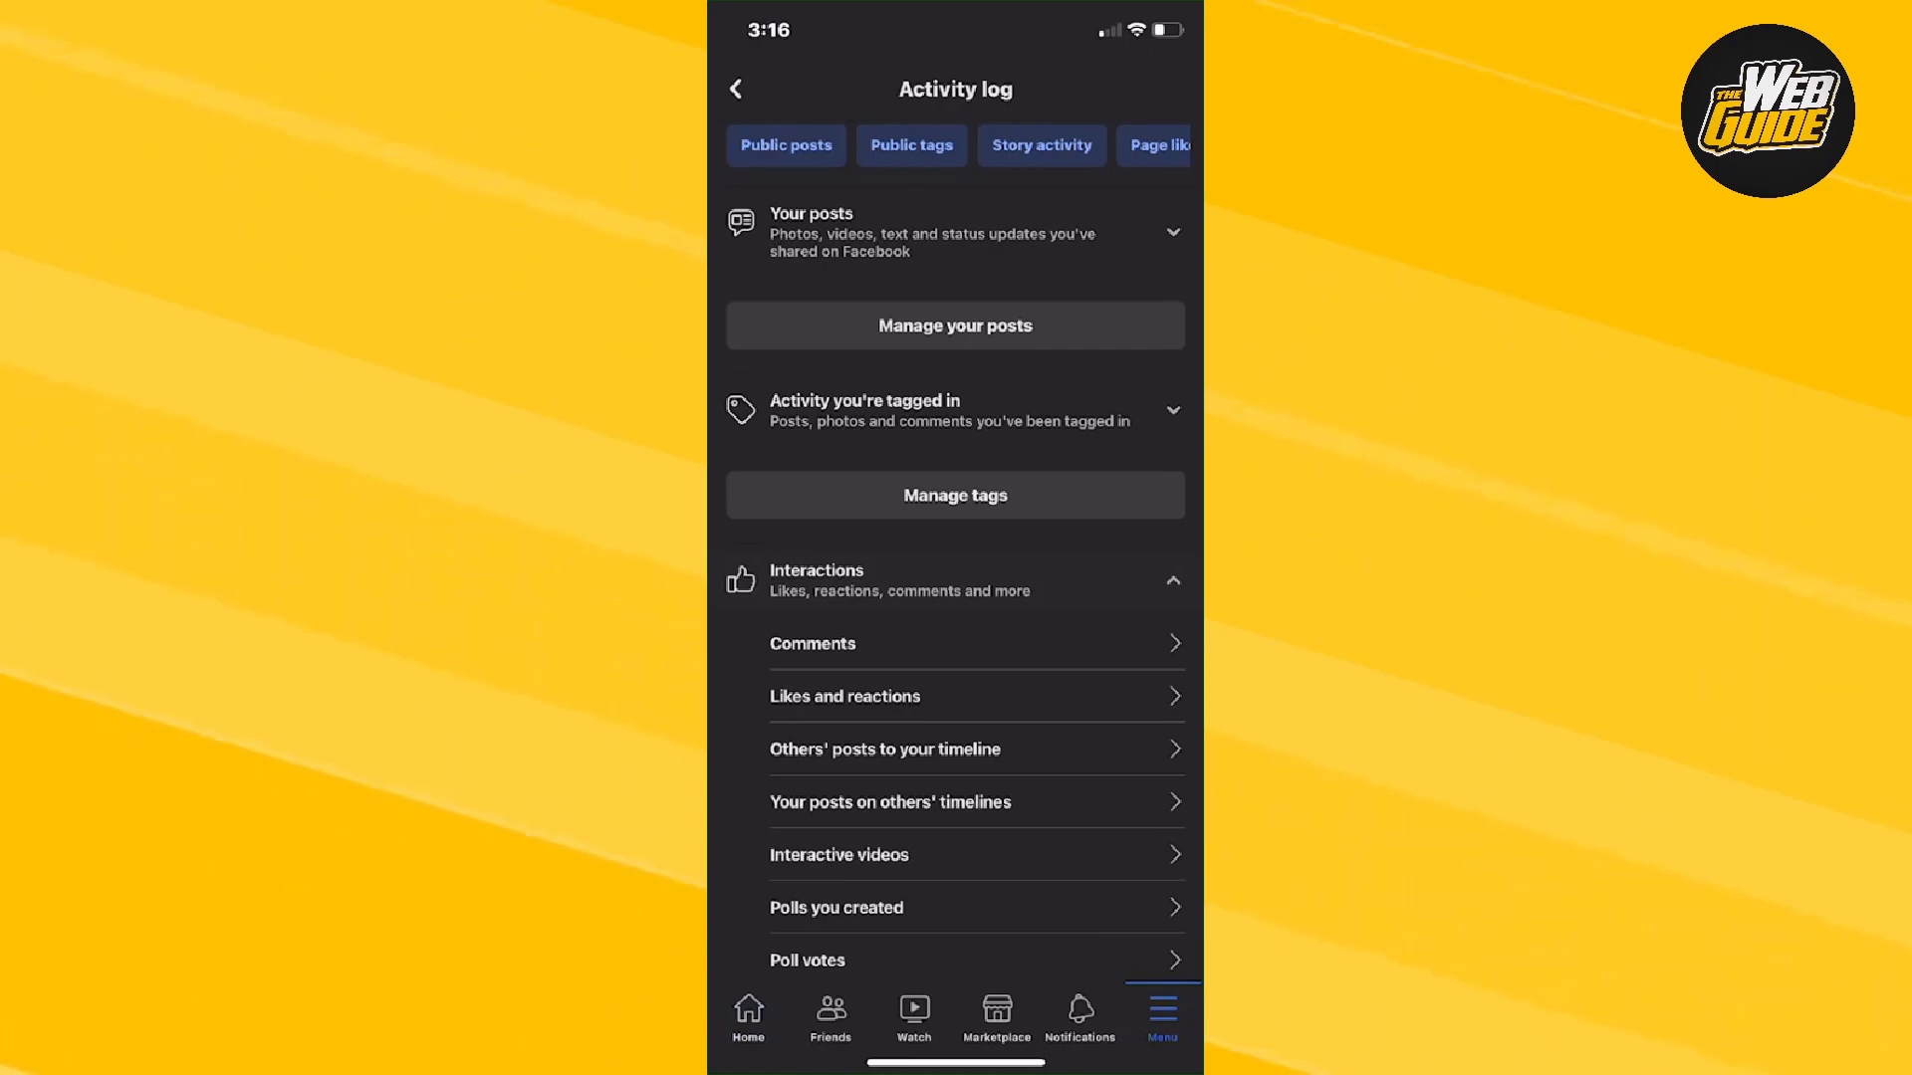
scroll(down, 3)
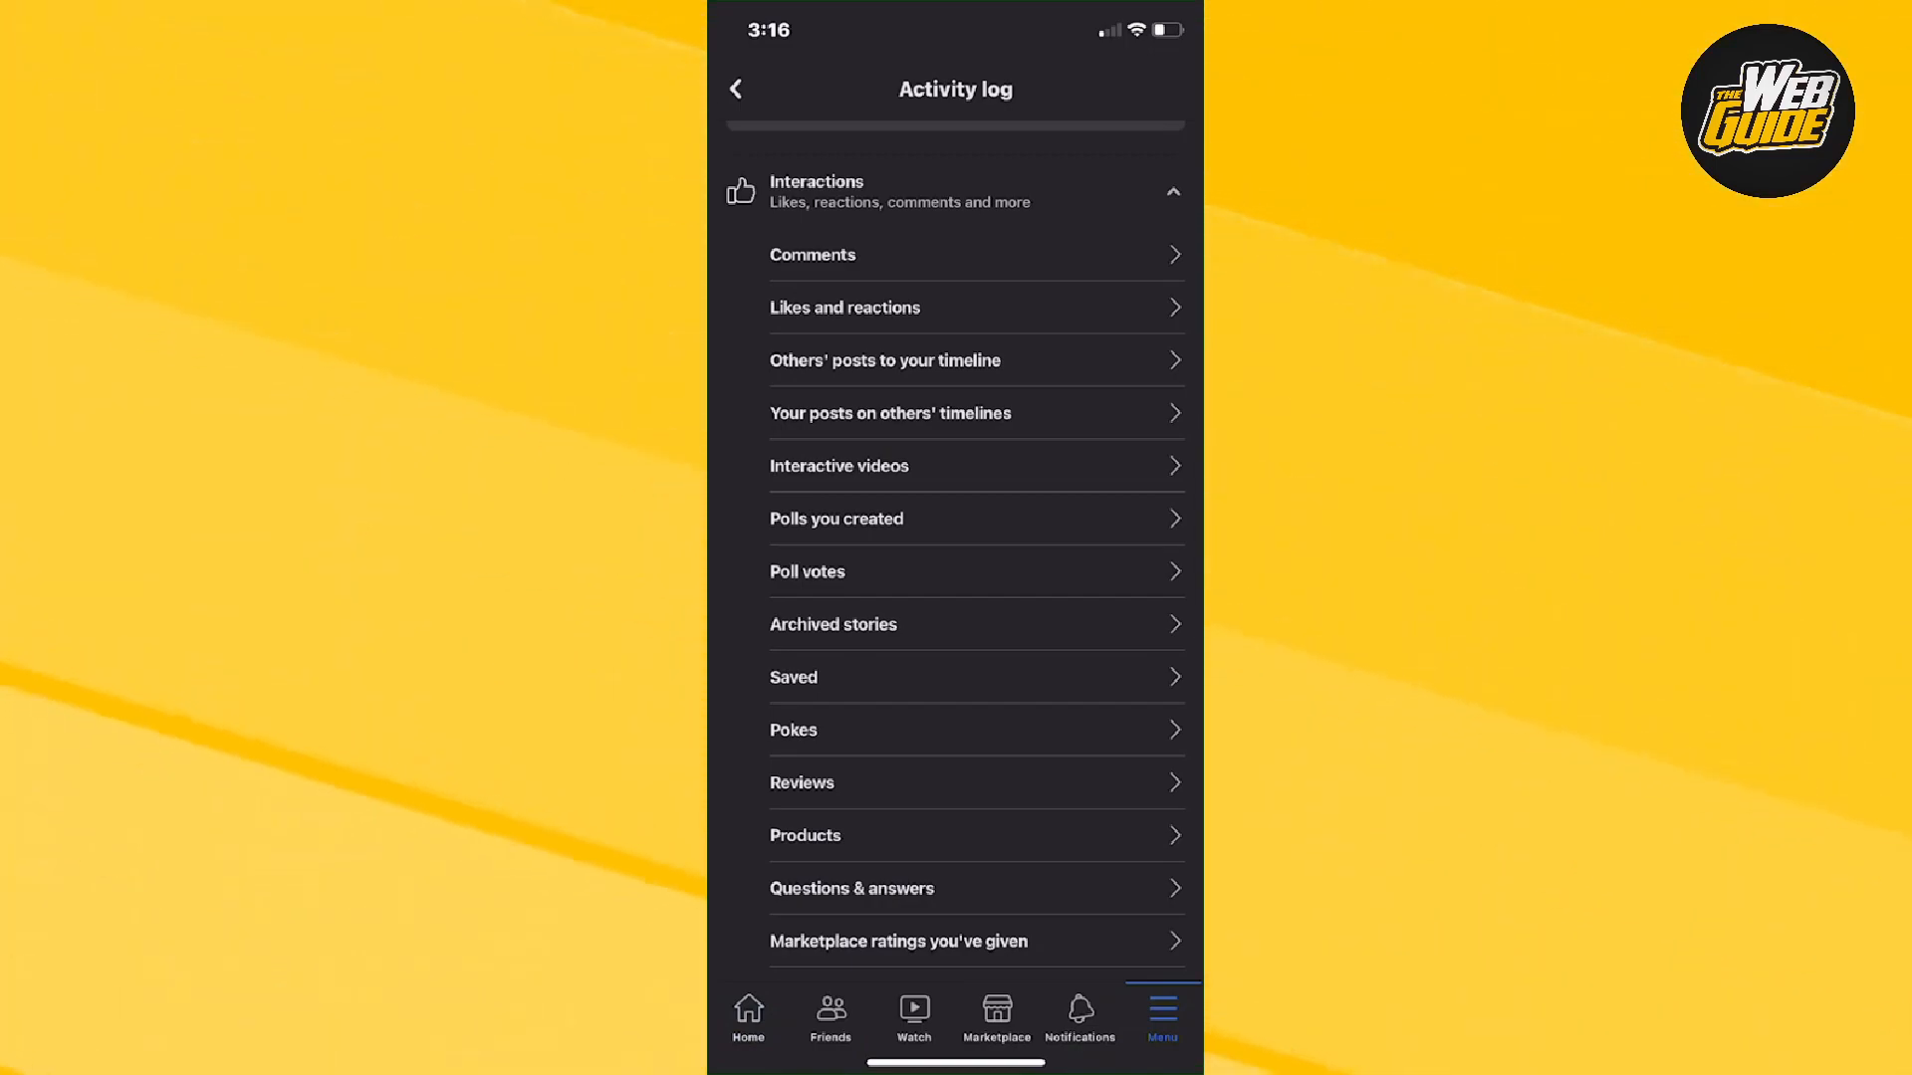
click(833, 623)
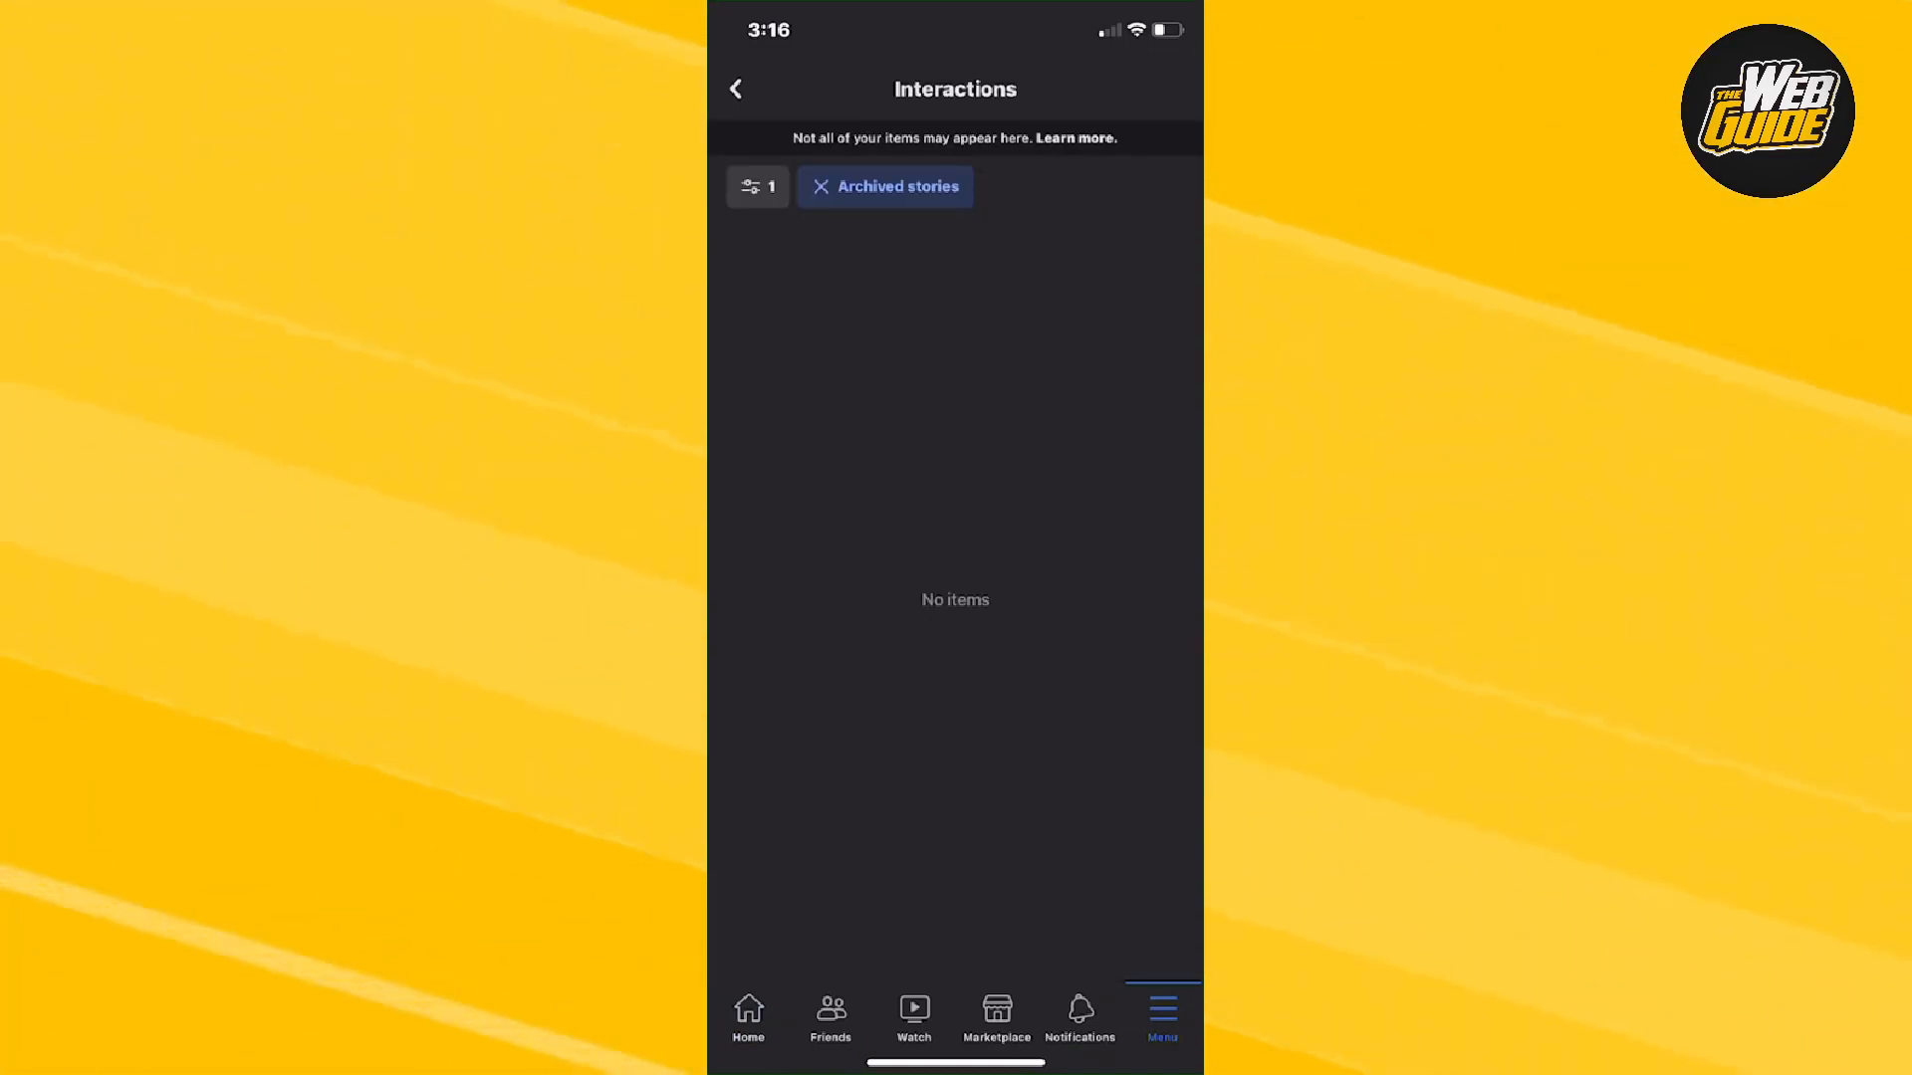